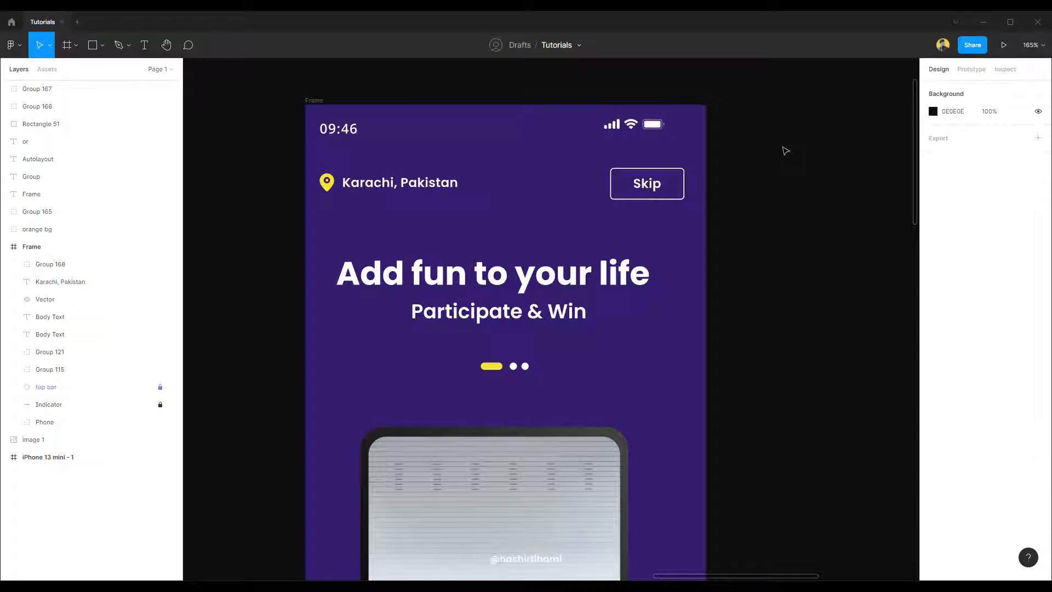
- Rename the purple phone screen frame layer to 'onboarding screen'
click(30, 246)
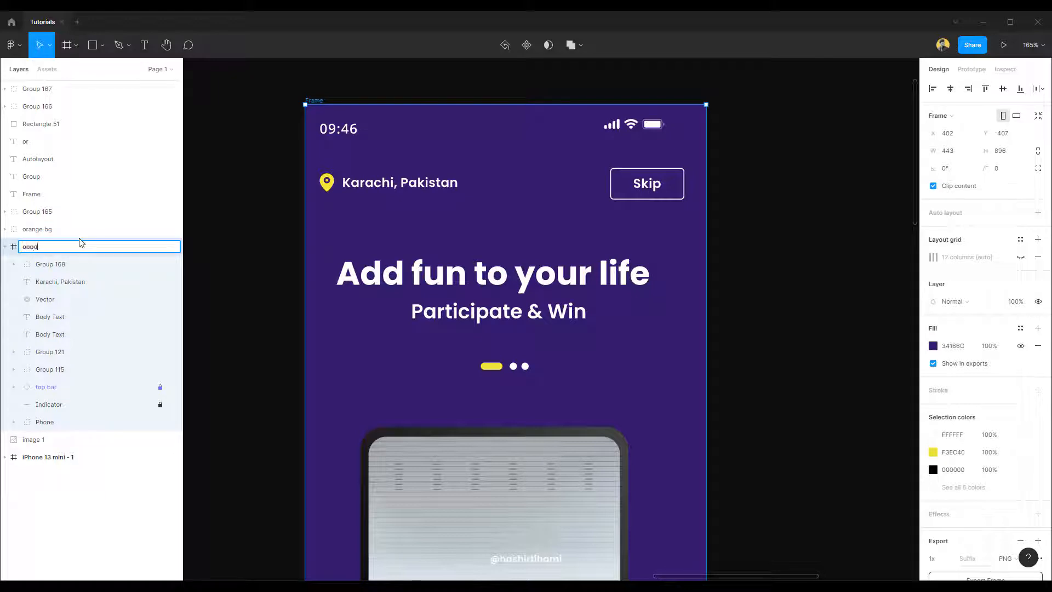
text(onboarding screen)
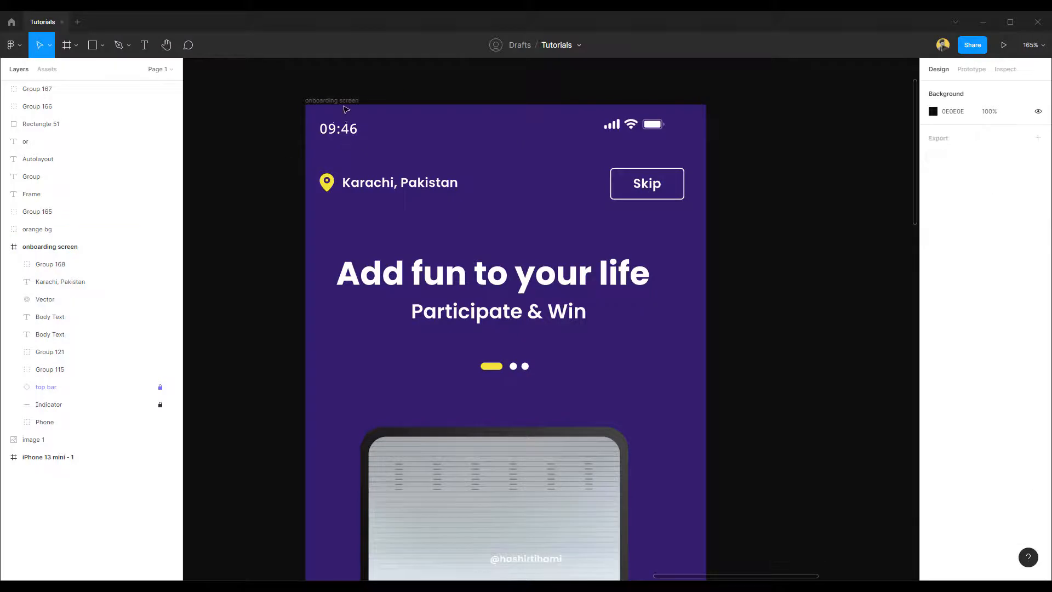
click(49, 246)
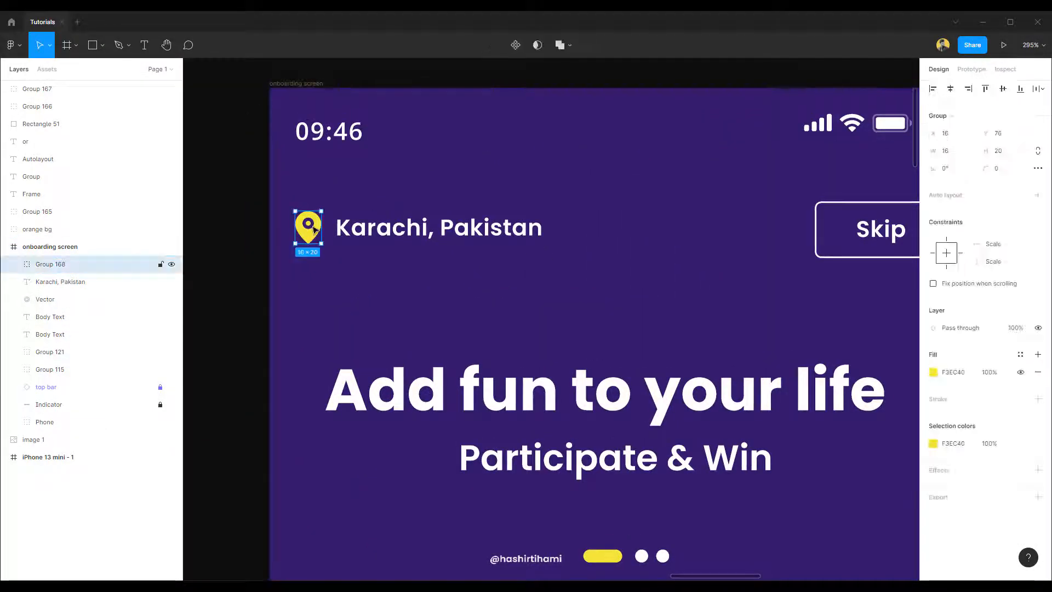
- Rename the Group 168 location pin layer to 'icon' and select it
double_click(50, 265)
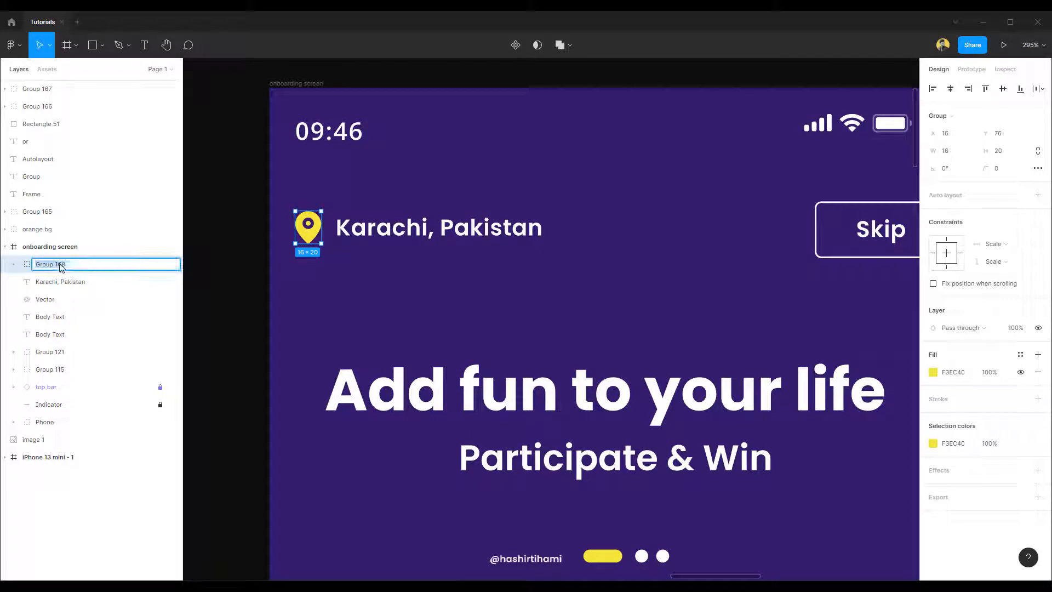
text(icon)
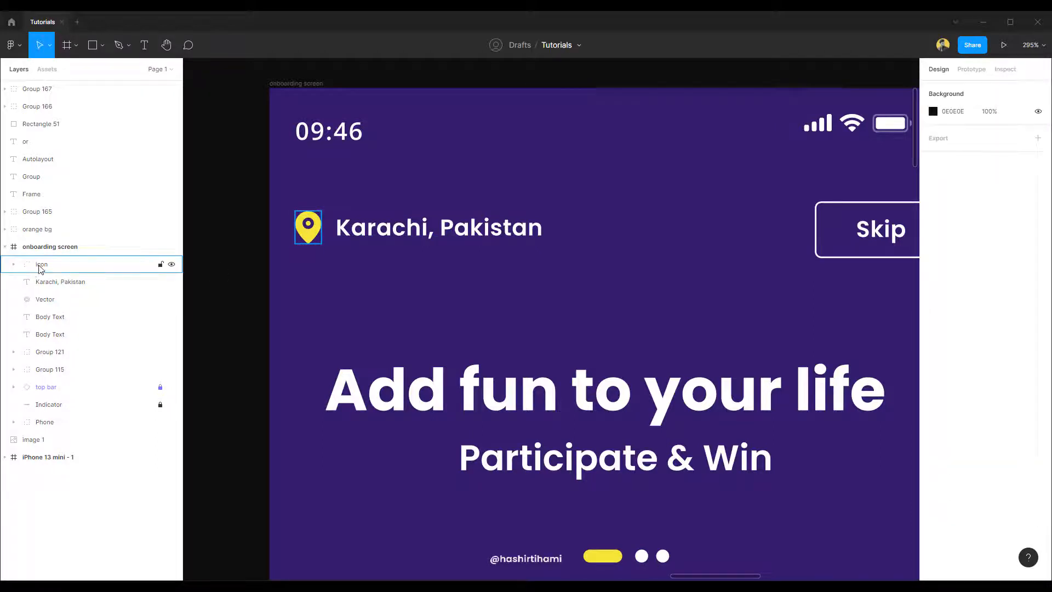
click(42, 264)
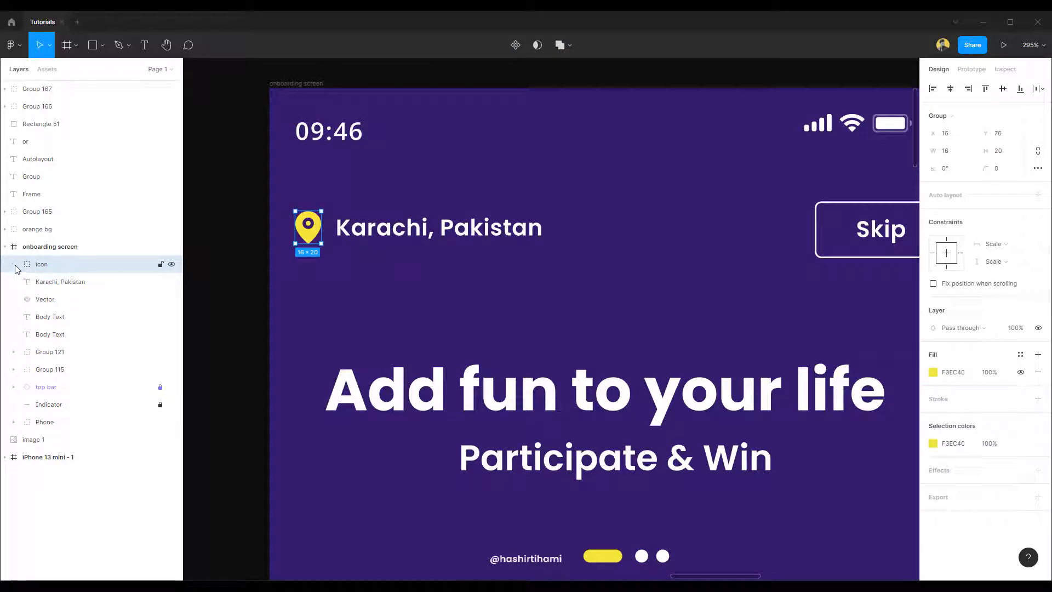
click(13, 264)
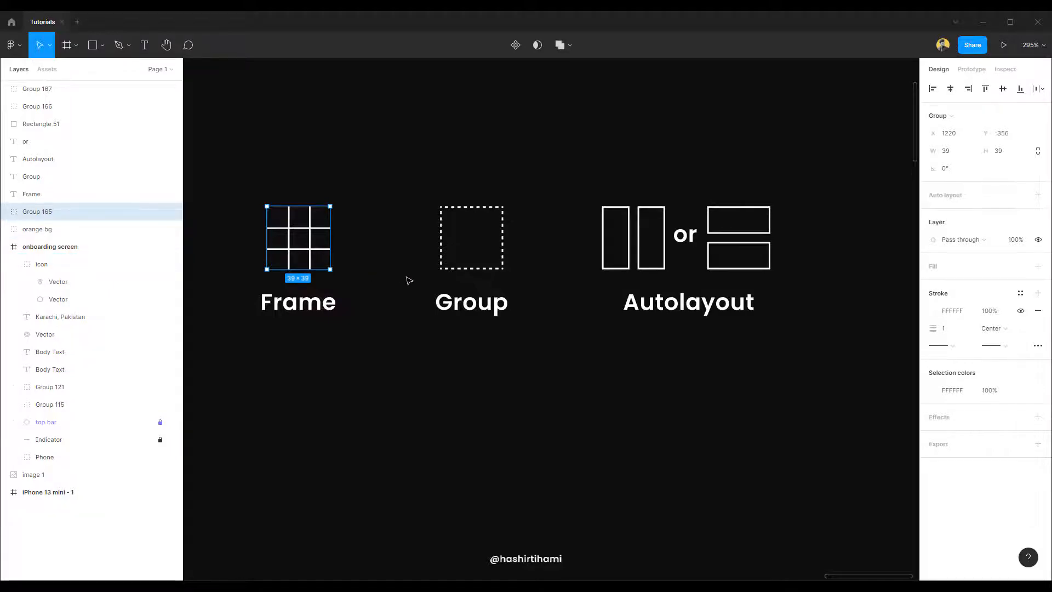
click(409, 280)
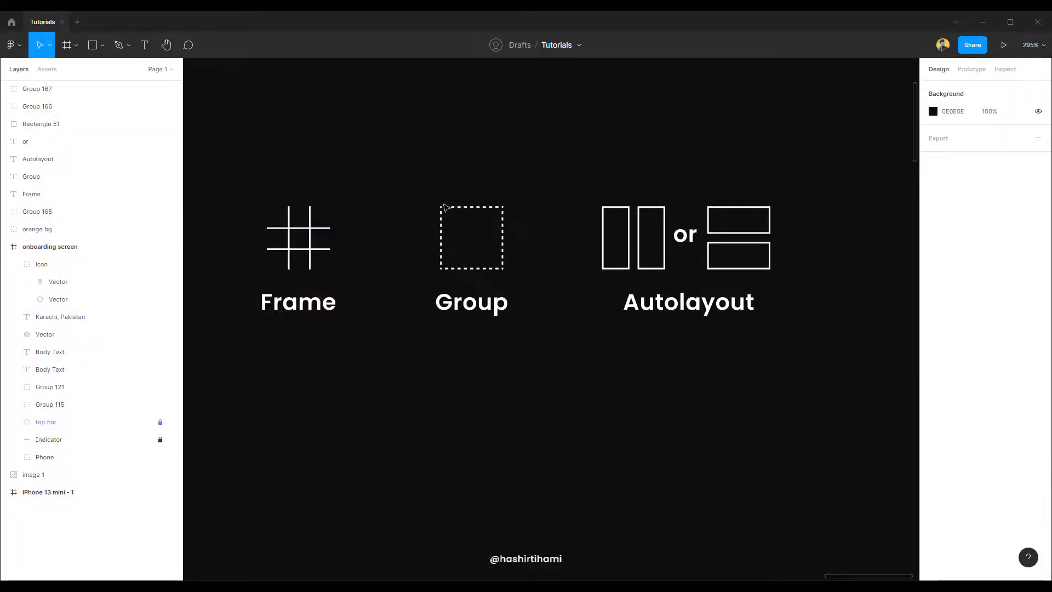
mouse_move(417, 235)
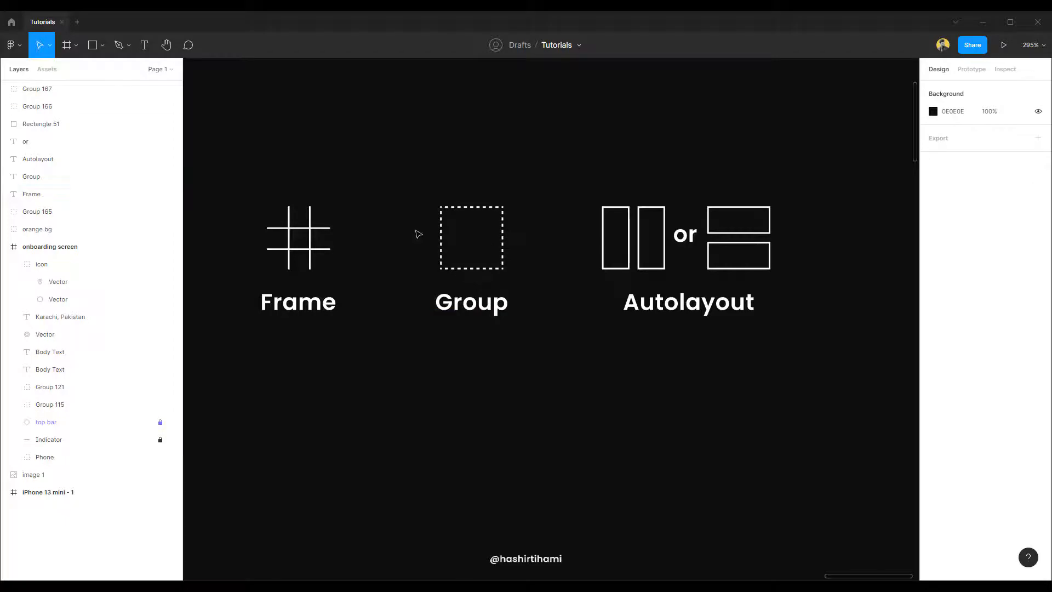
click(42, 264)
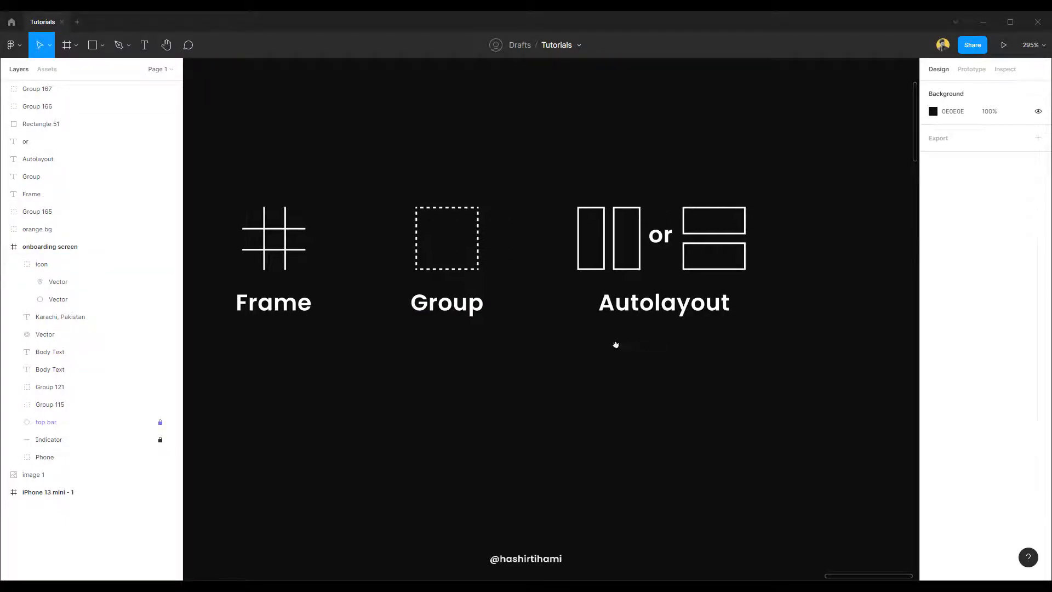
click(660, 236)
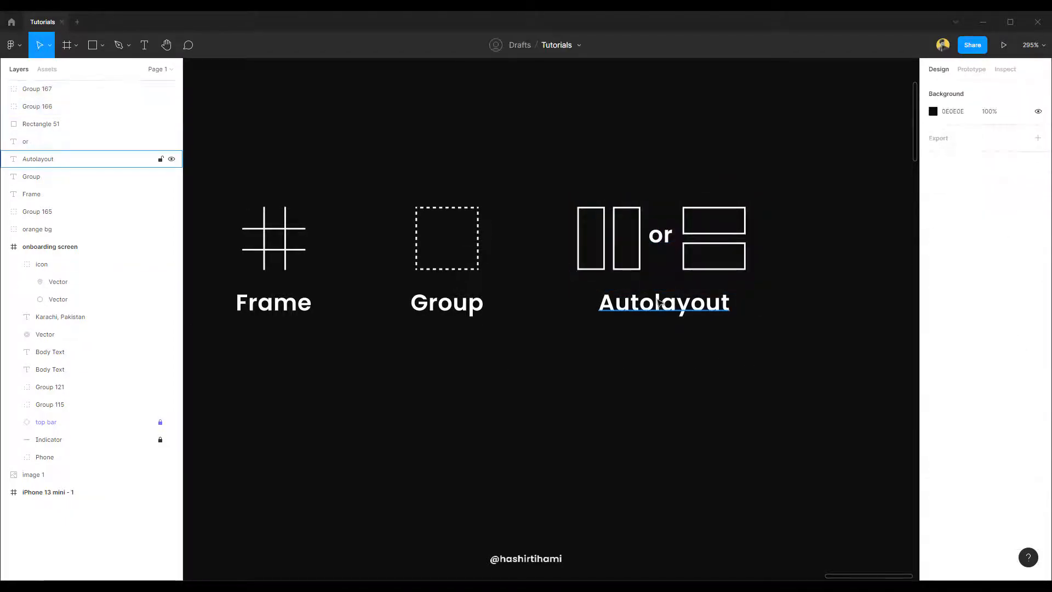
mouse_move(688, 309)
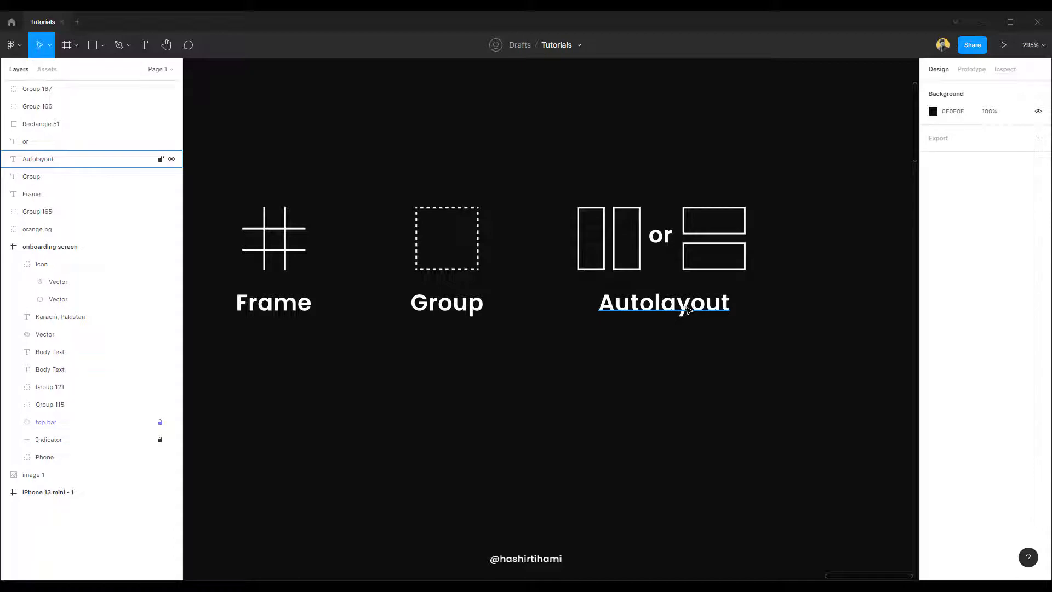
click(563, 186)
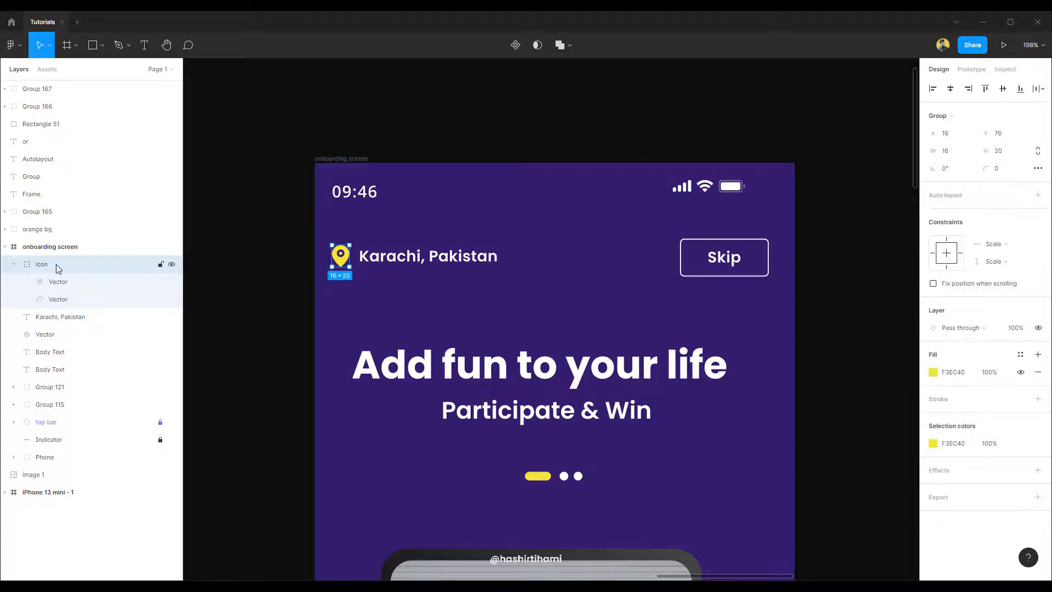
- Wrap the icon group in a new frame, Frame 42, via Frame selection
right_click(42, 264)
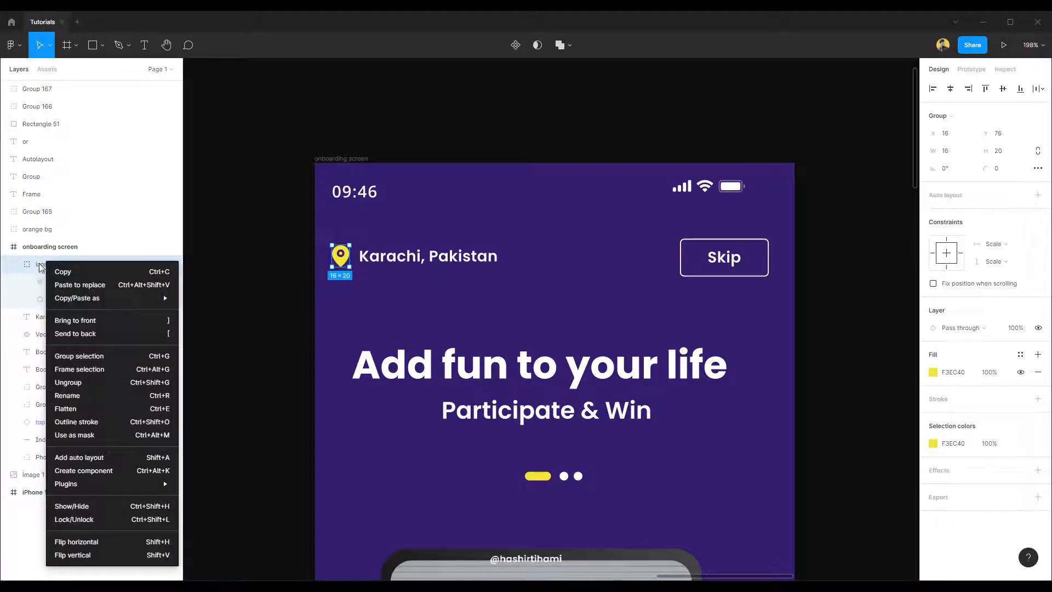
mouse_move(79, 356)
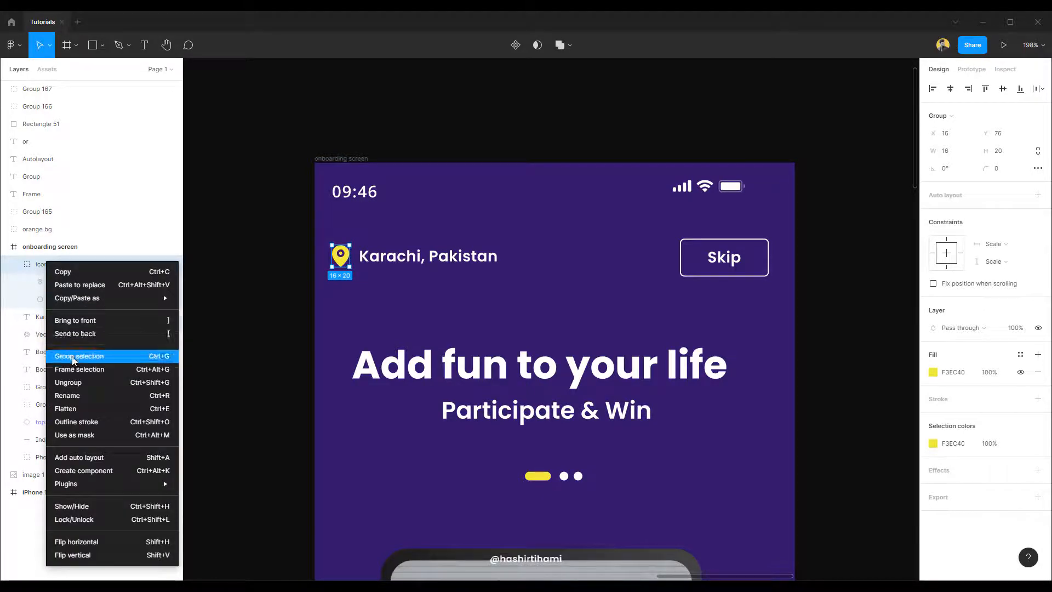
mouse_move(78, 370)
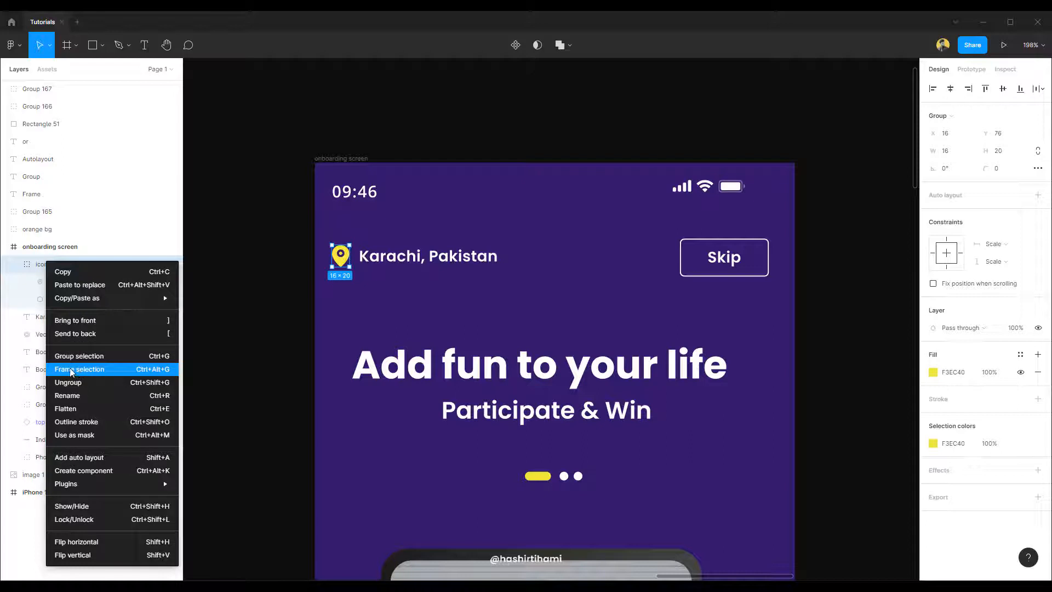
mouse_move(132, 374)
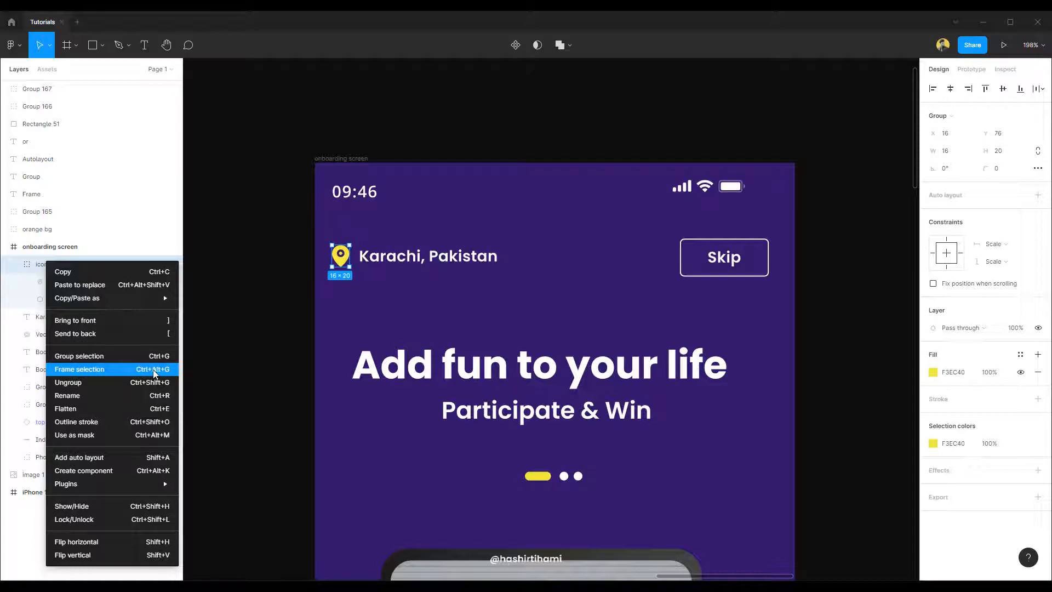
click(79, 370)
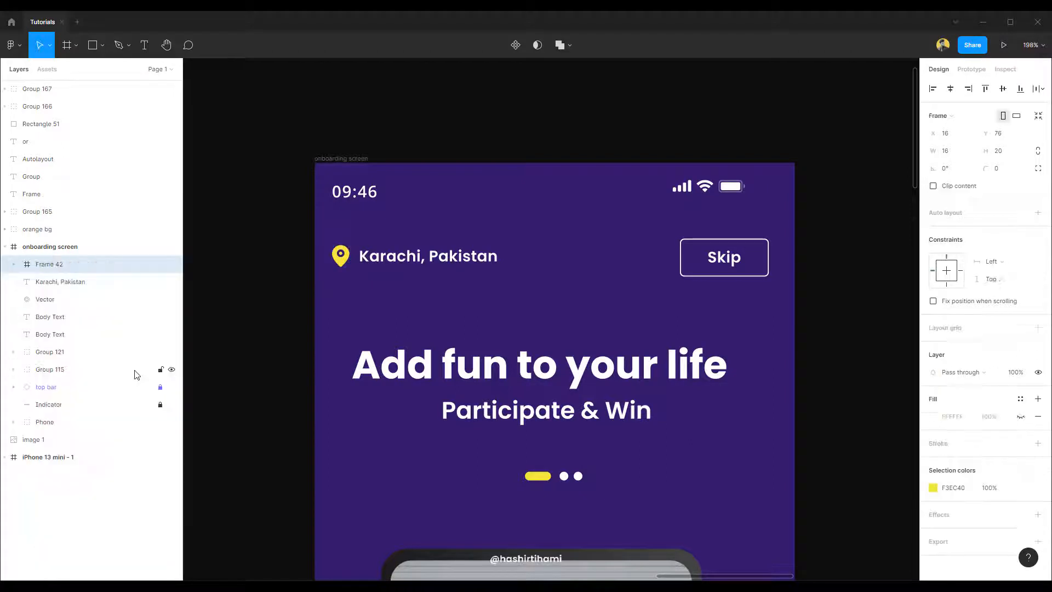
click(339, 255)
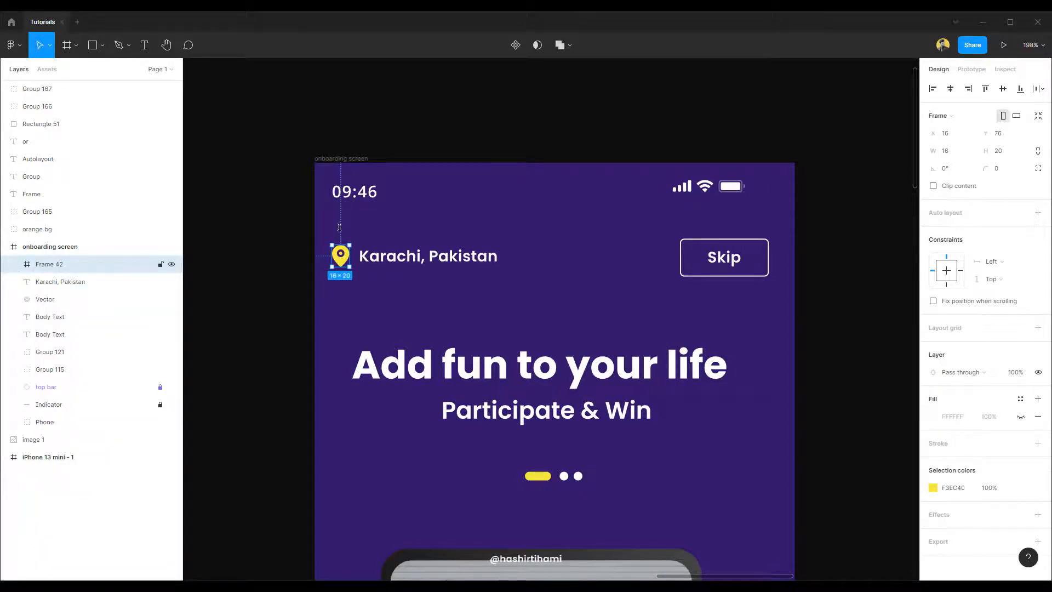
click(50, 246)
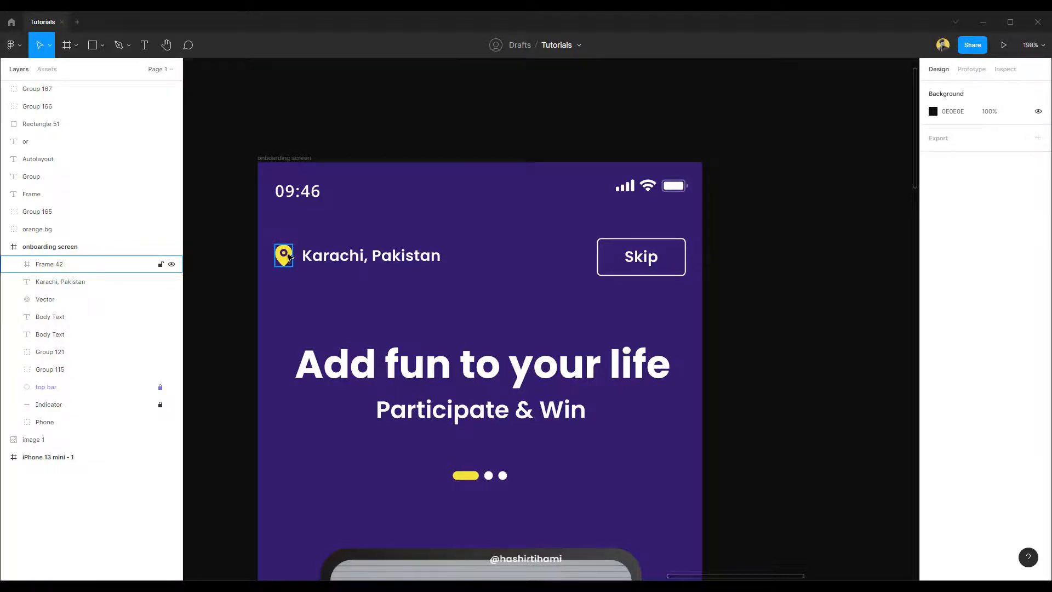
- Ungroup the icon group so its two vectors sit directly inside Frame 42
click(13, 265)
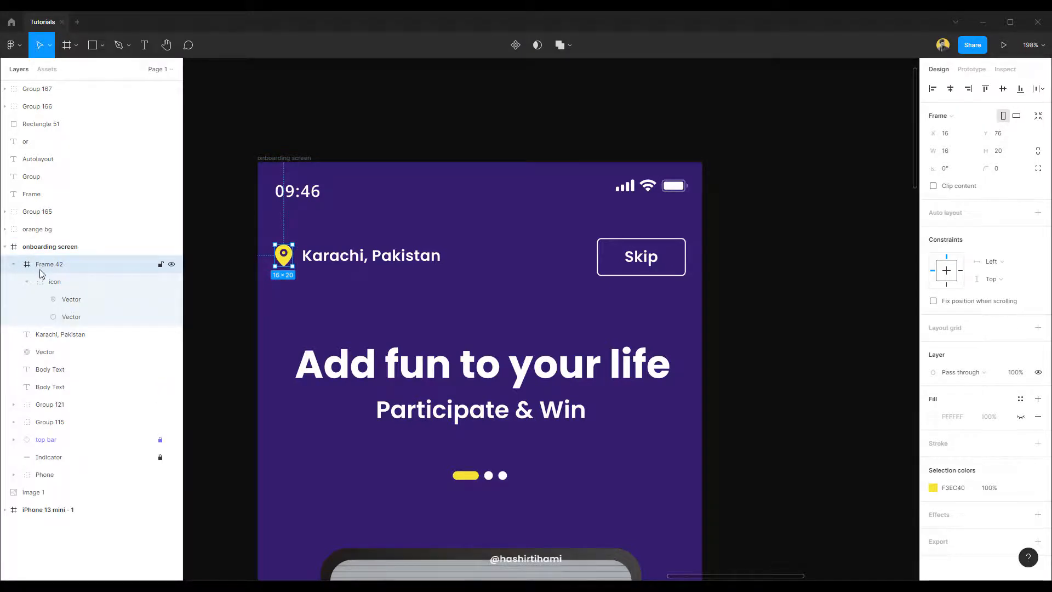
click(55, 282)
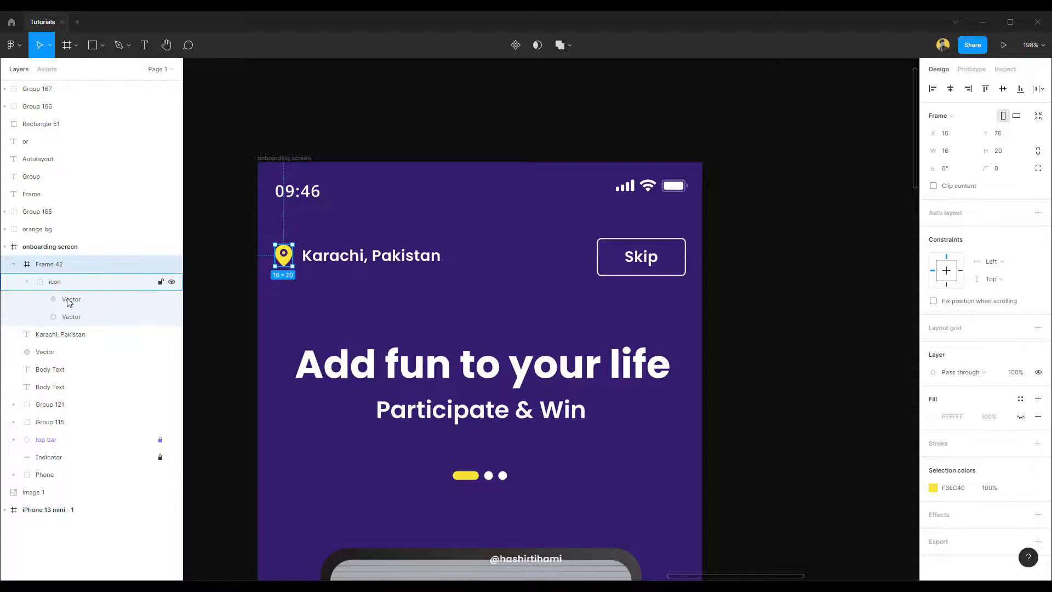
click(72, 316)
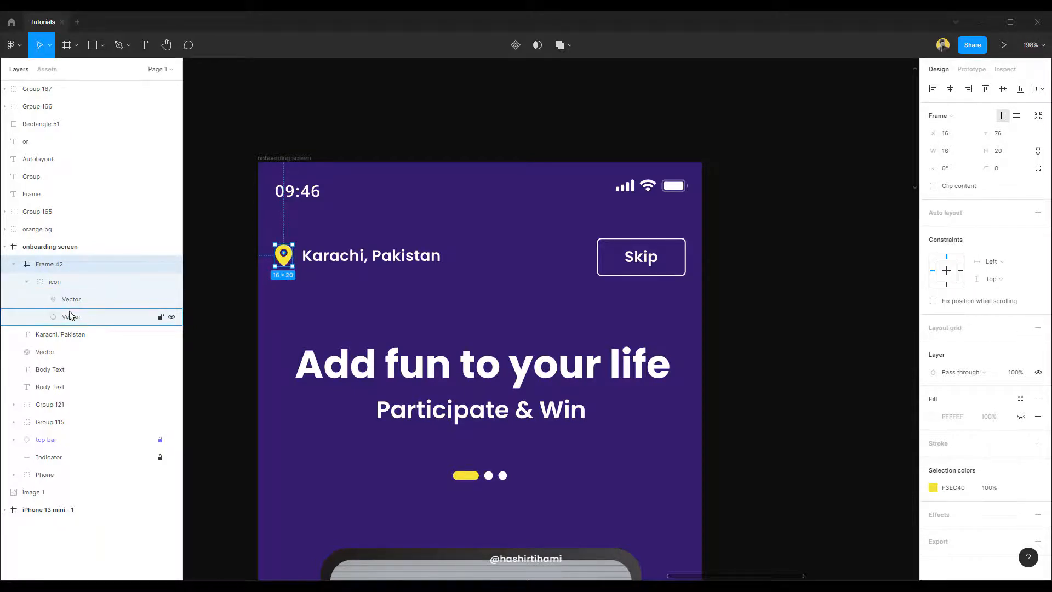
click(55, 281)
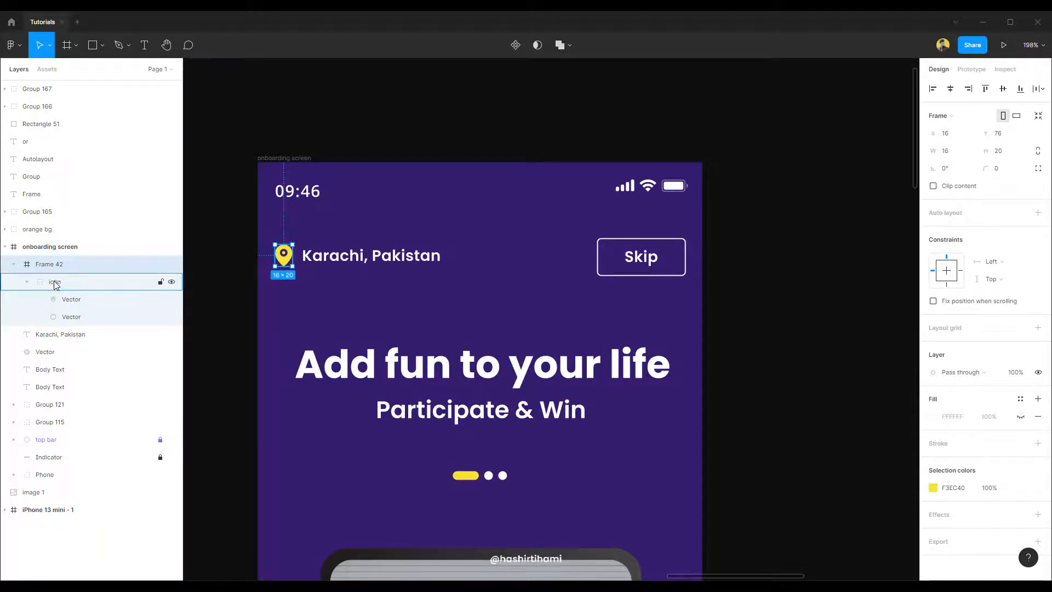
click(55, 282)
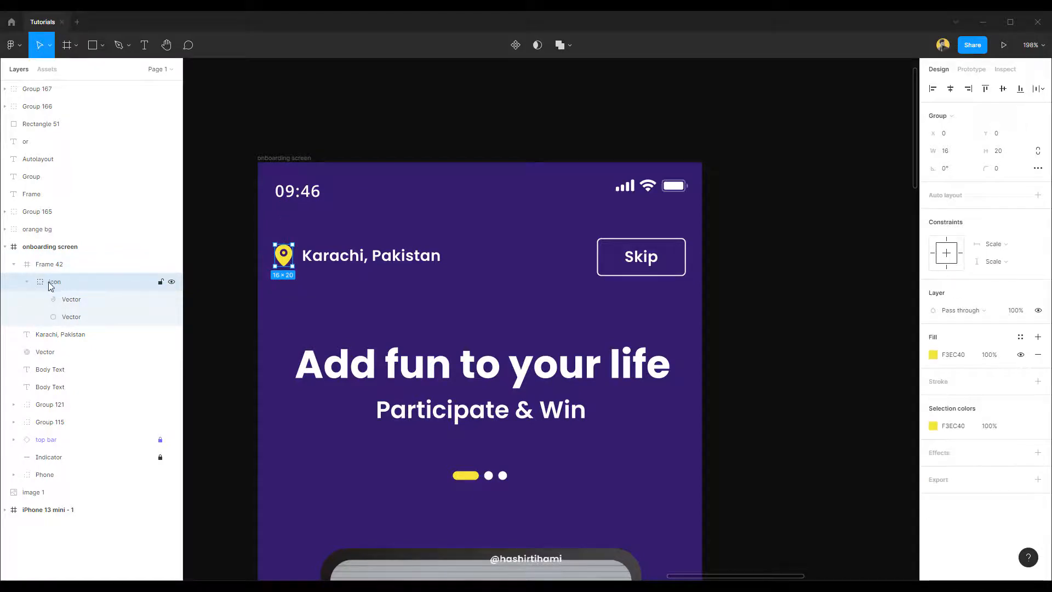
mouse_move(83, 289)
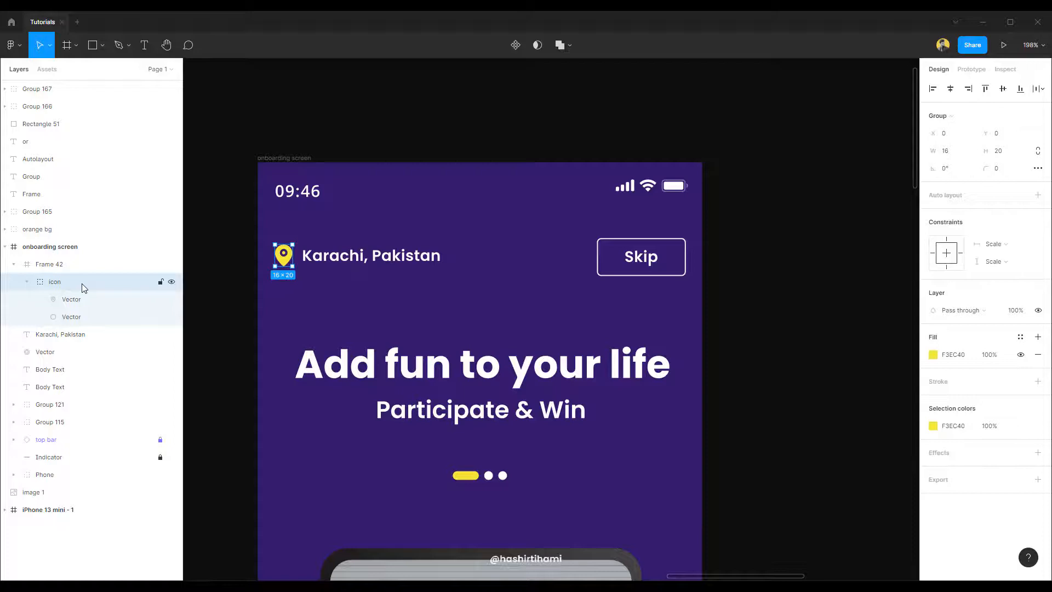
right_click(55, 282)
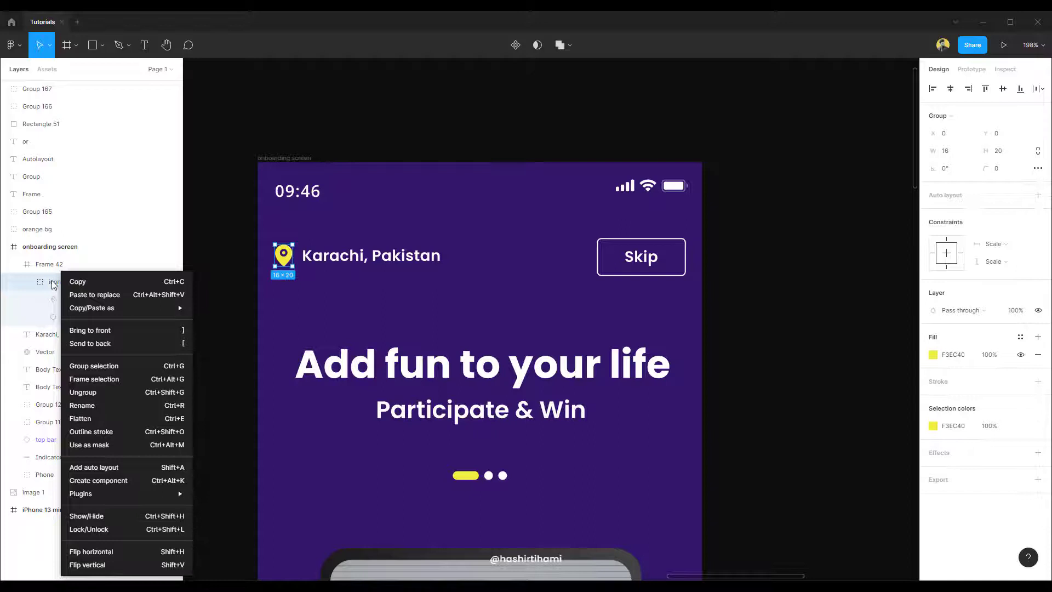
mouse_move(82, 392)
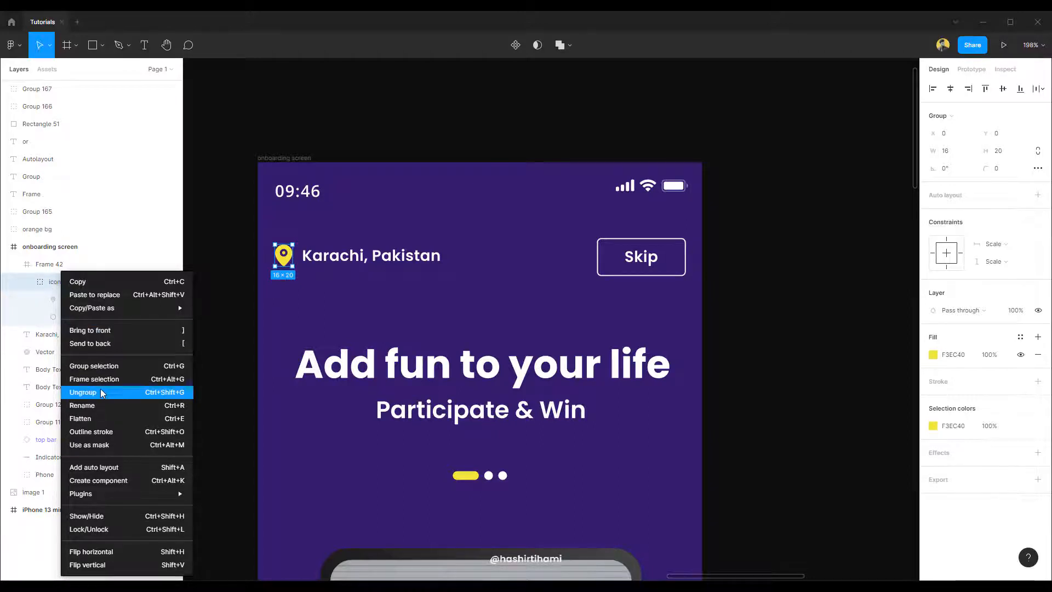
mouse_move(100, 396)
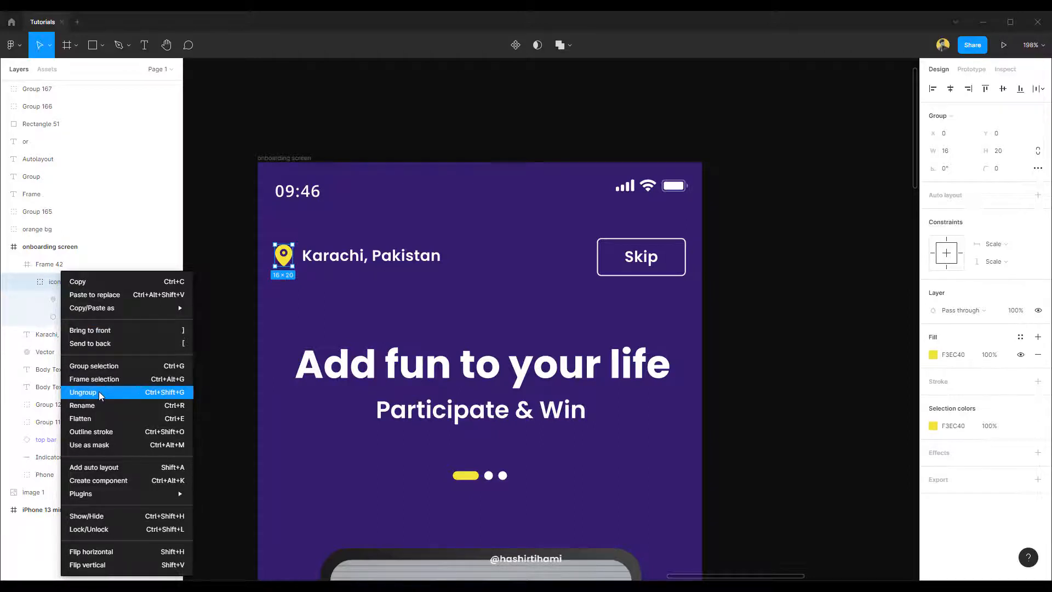
click(82, 392)
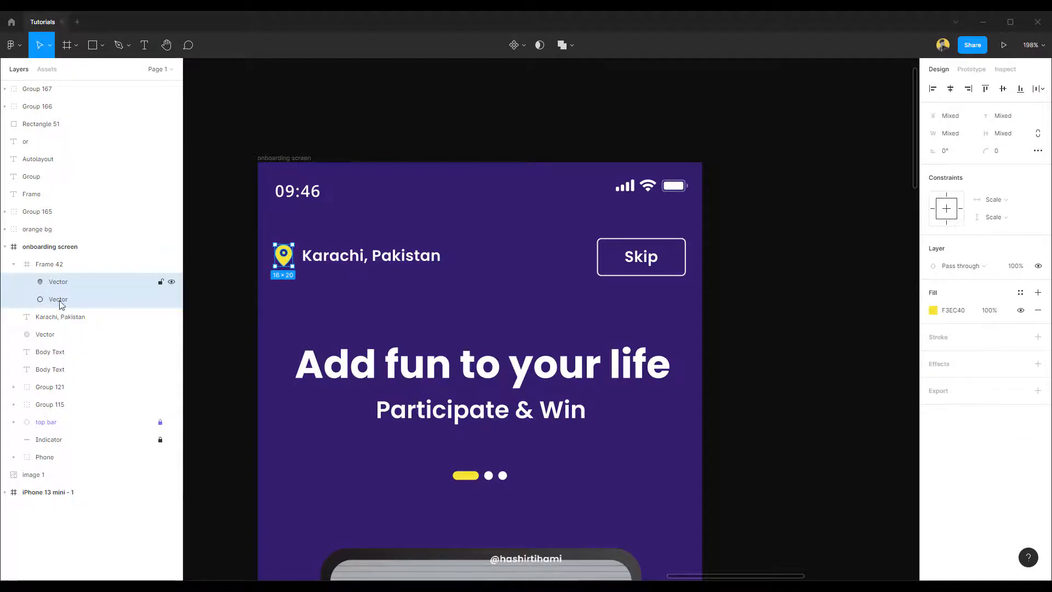
mouse_move(224, 282)
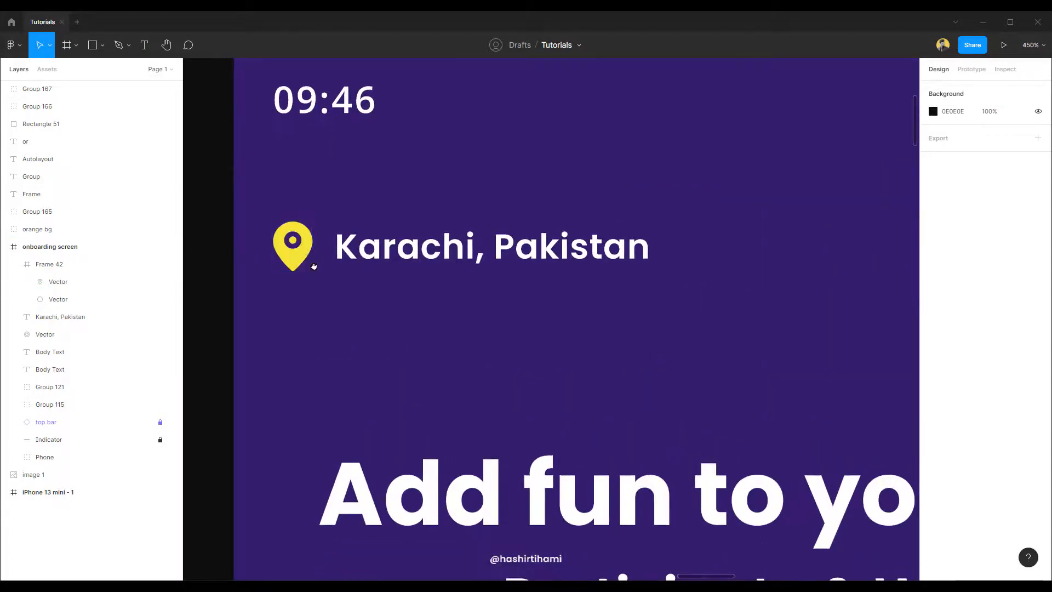
- Flatten the pin's teardrop and inner circle vectors into one vector shape
click(58, 299)
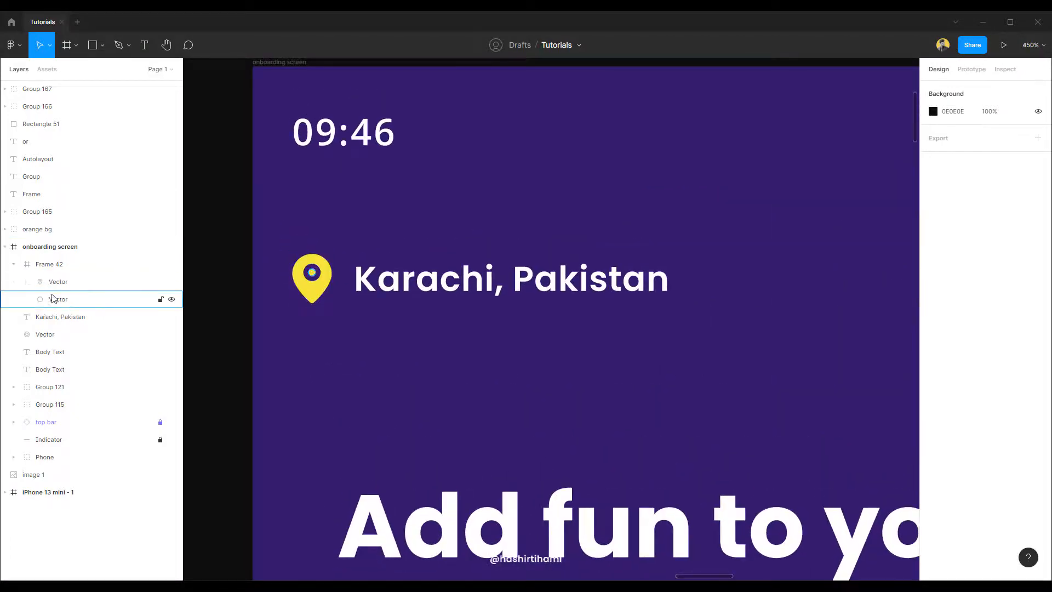
click(58, 299)
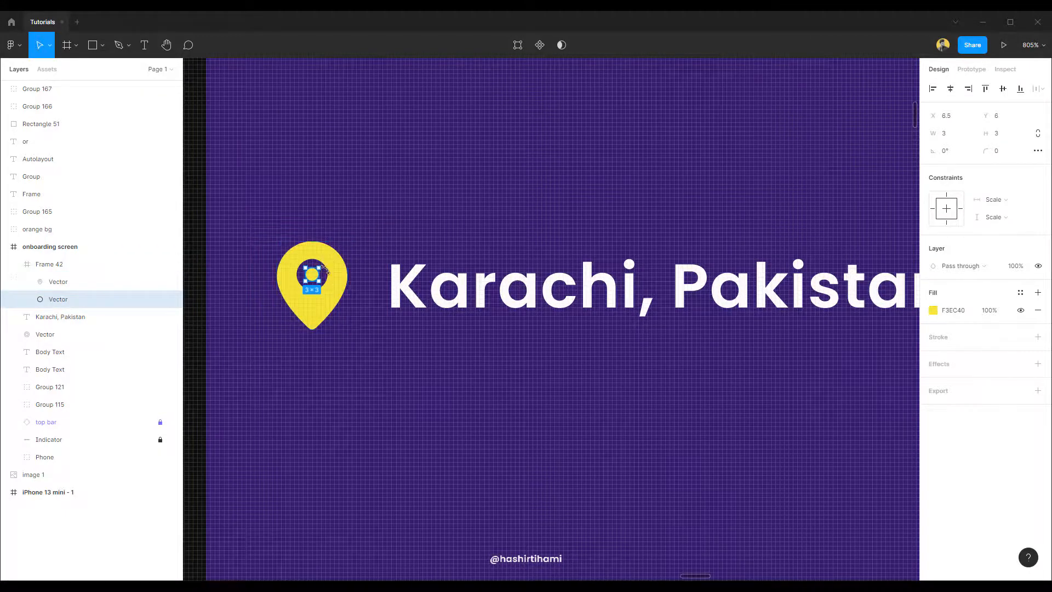
click(58, 282)
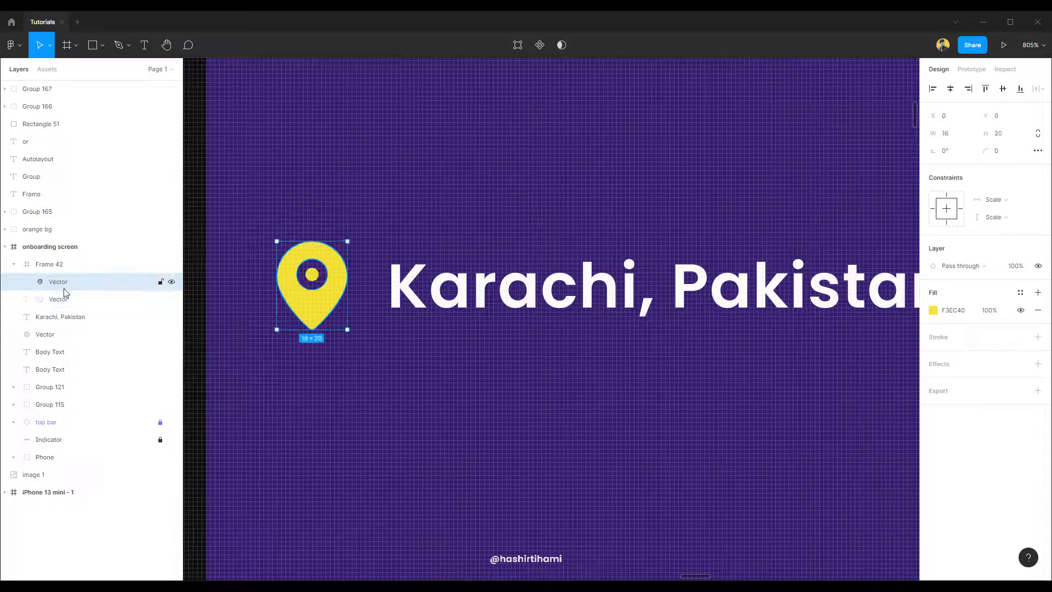
click(58, 299)
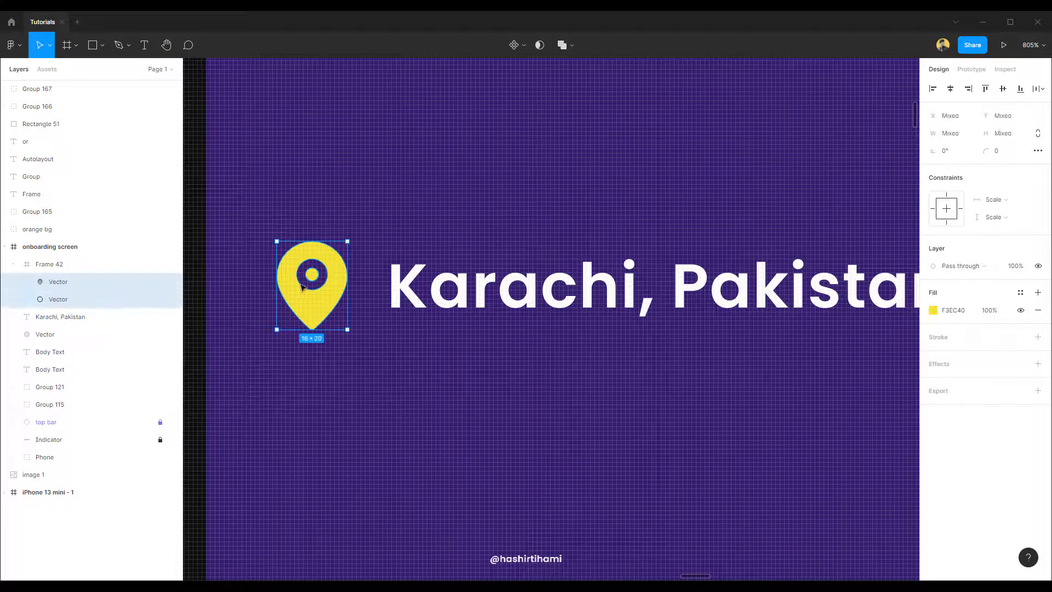
right_click(310, 282)
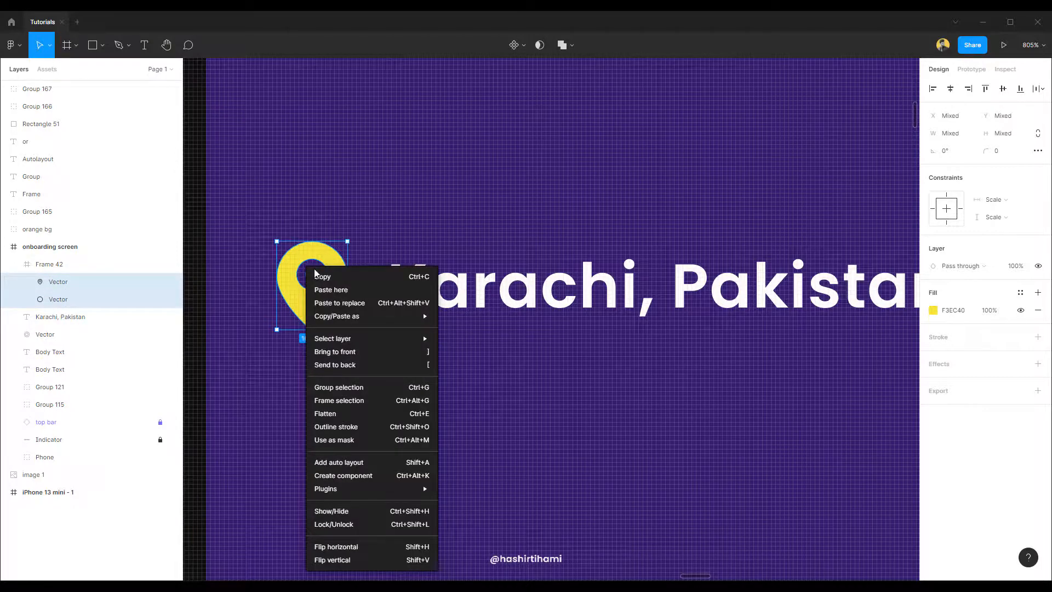
mouse_move(348, 413)
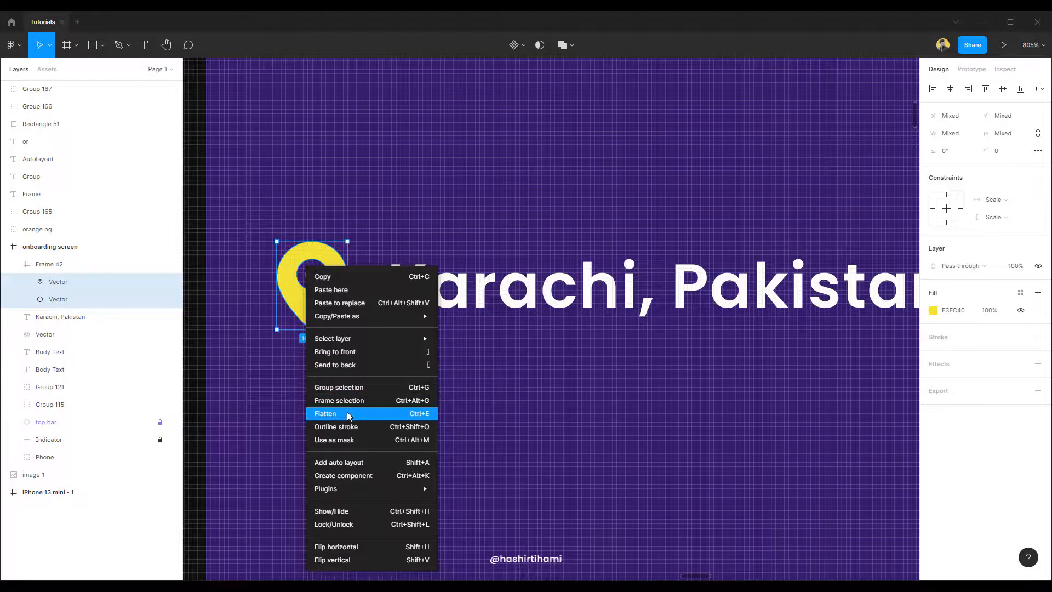
click(325, 413)
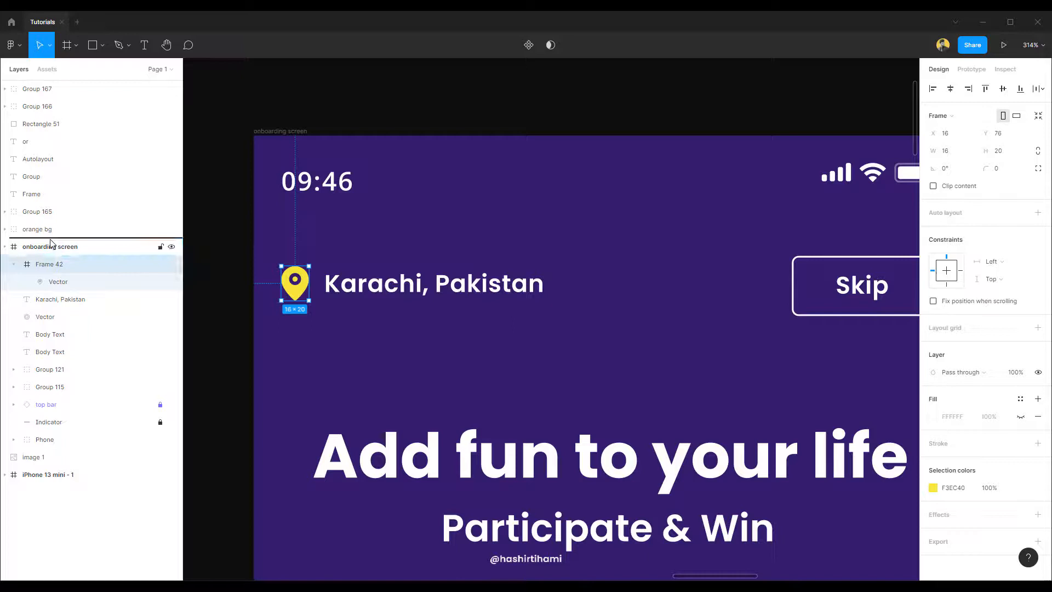
- Move Frame 42 out of the onboarding screen to its own top-level layer
click(50, 282)
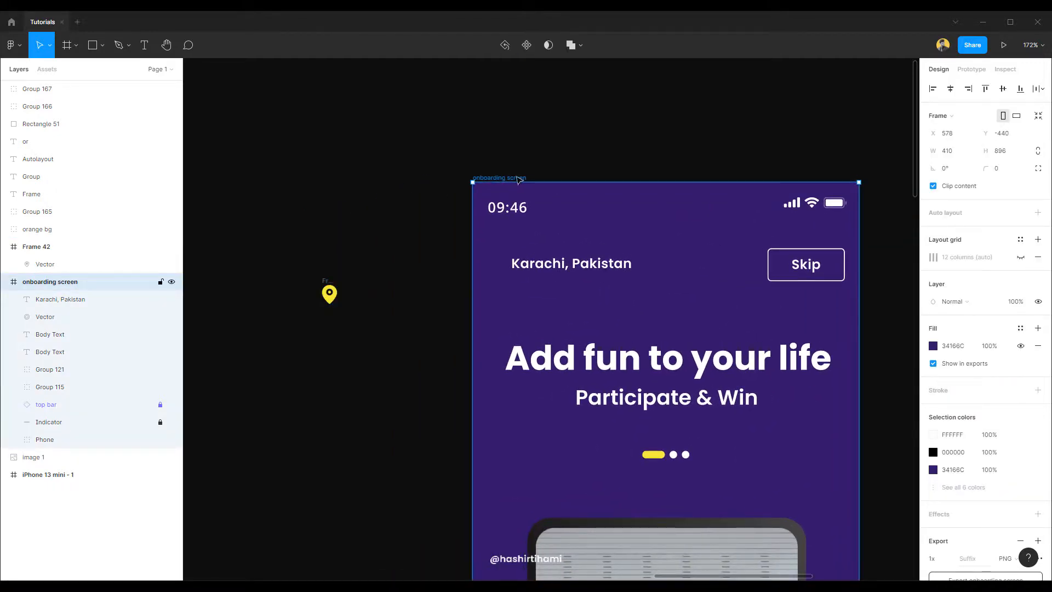
mouse_move(537, 168)
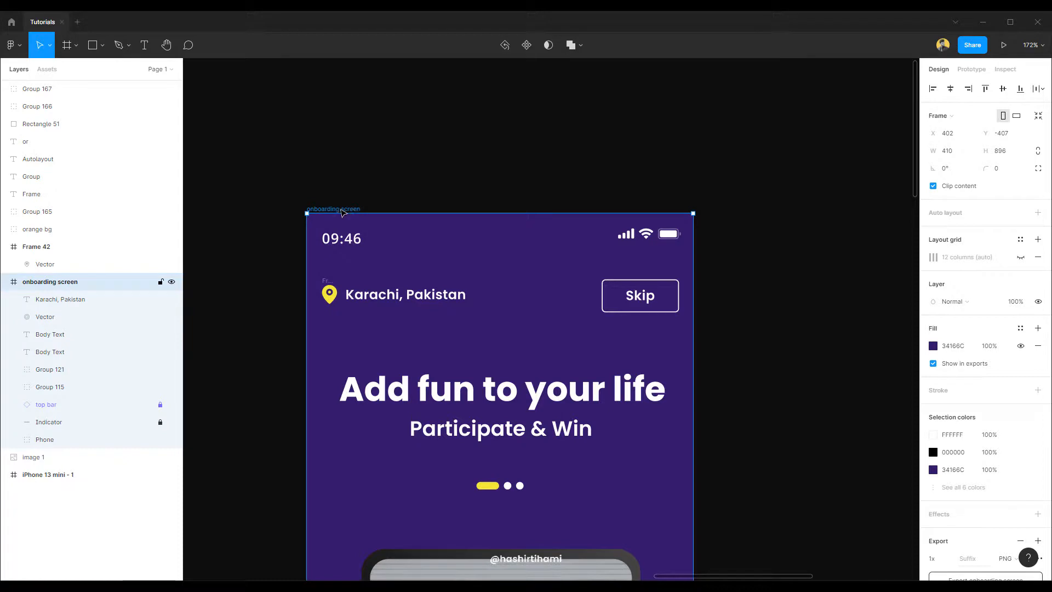
scroll(down, 3)
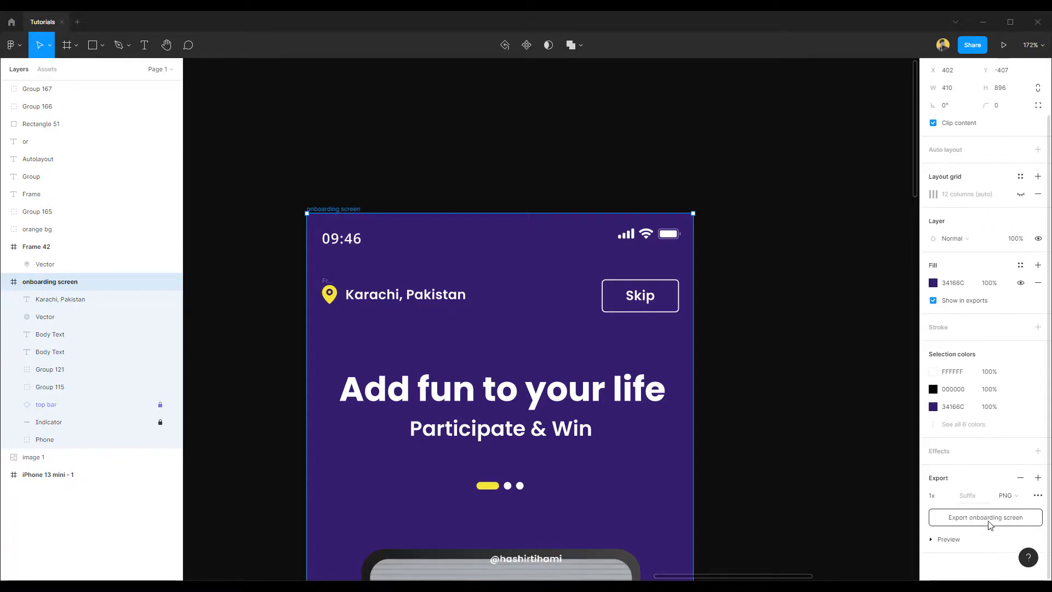
mouse_move(751, 442)
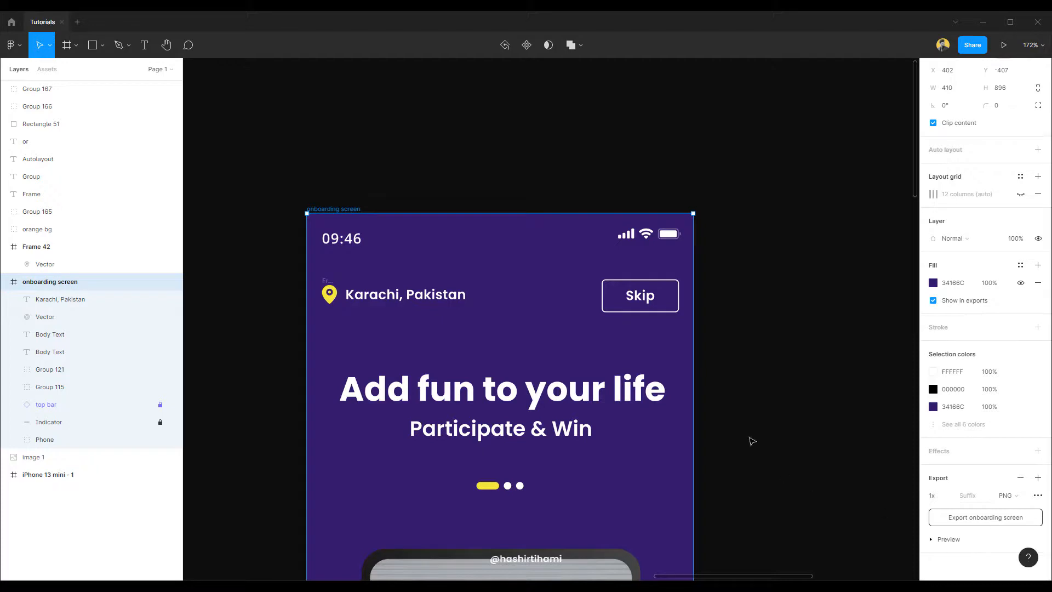